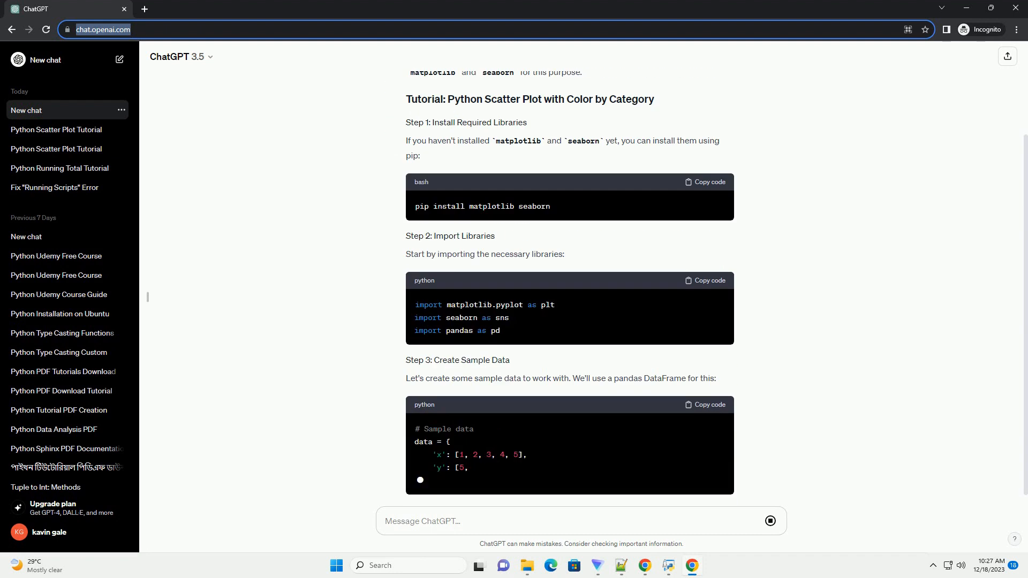
pyautogui.scroll(-3)
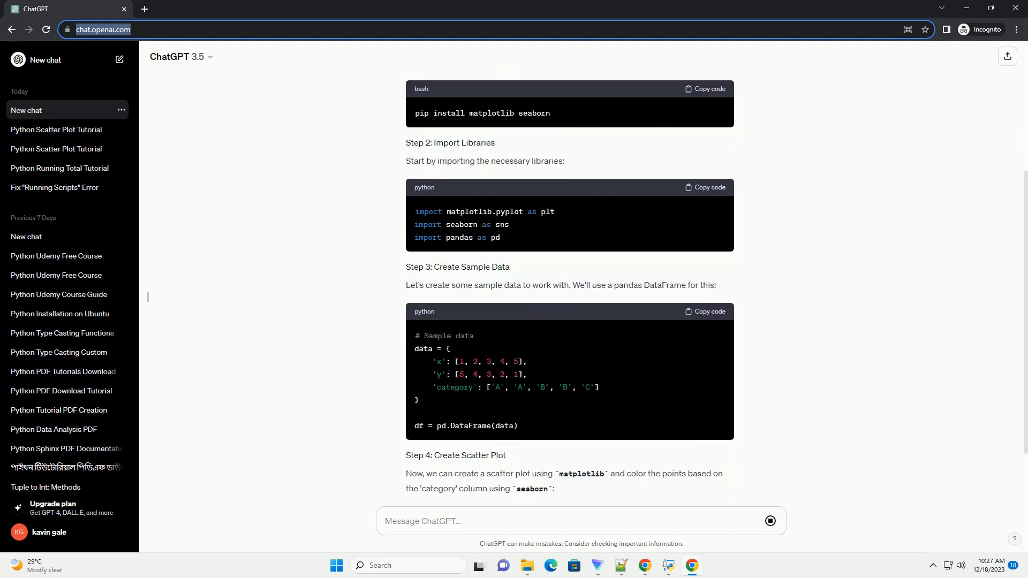
pyautogui.scroll(-3)
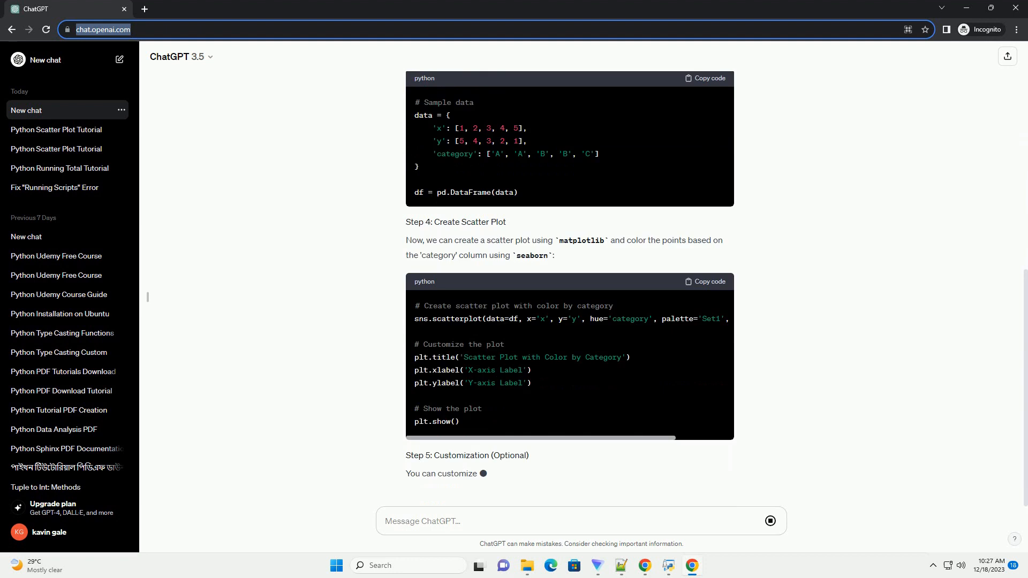
pyautogui.scroll(-3)
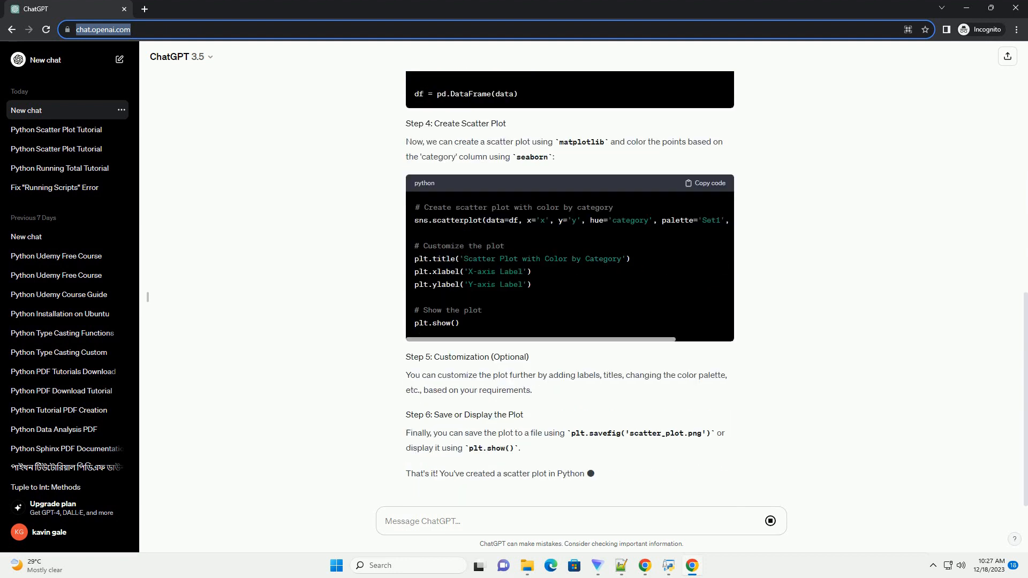